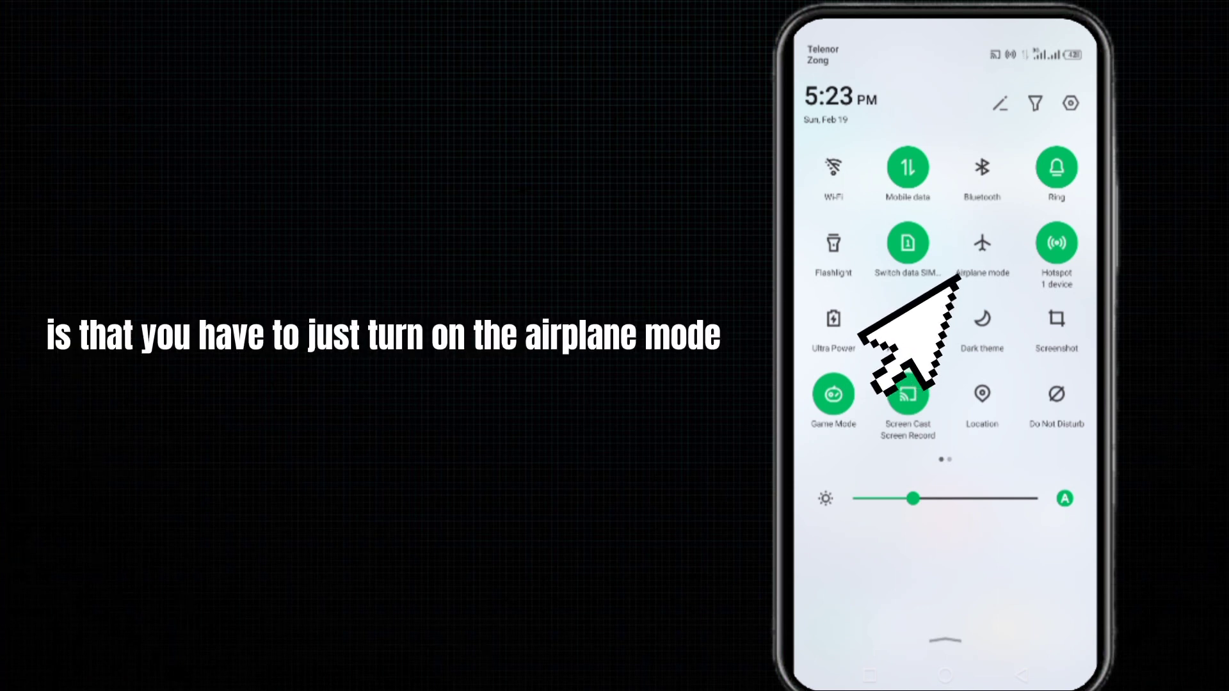
Step: Toggle airplane mode on and then back off from Quick Settings
{"action": "left_click", "coordinate": [981, 242]}
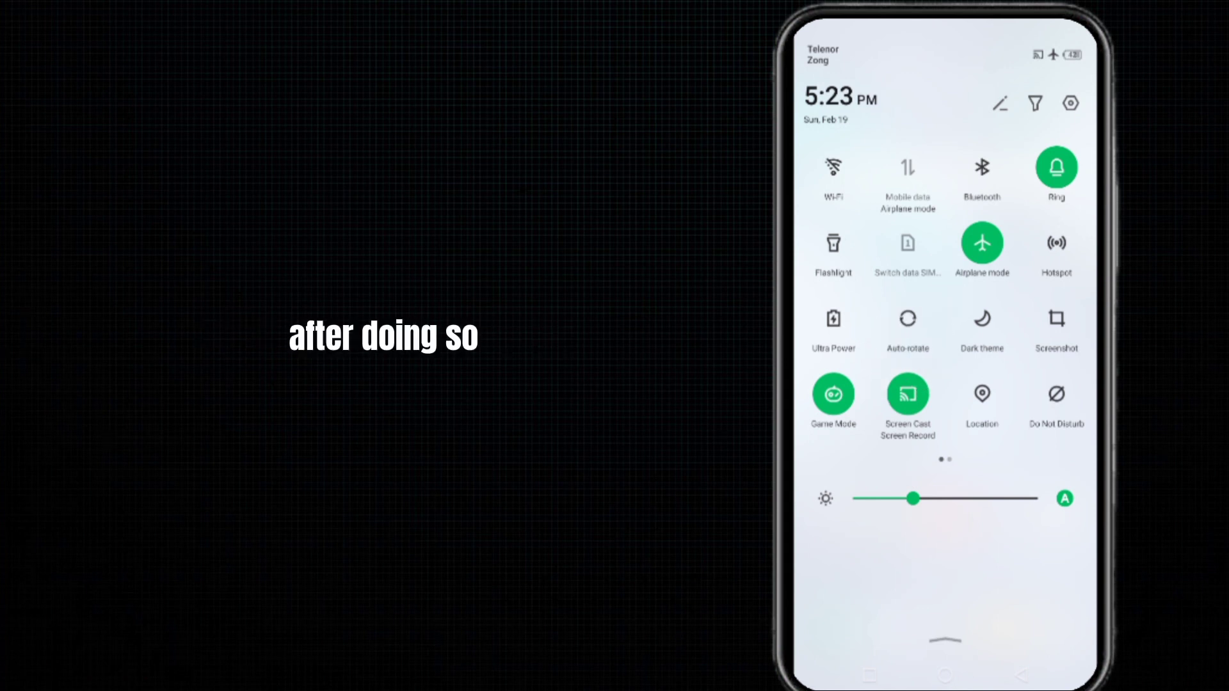
{"action": "left_click", "coordinate": [981, 243]}
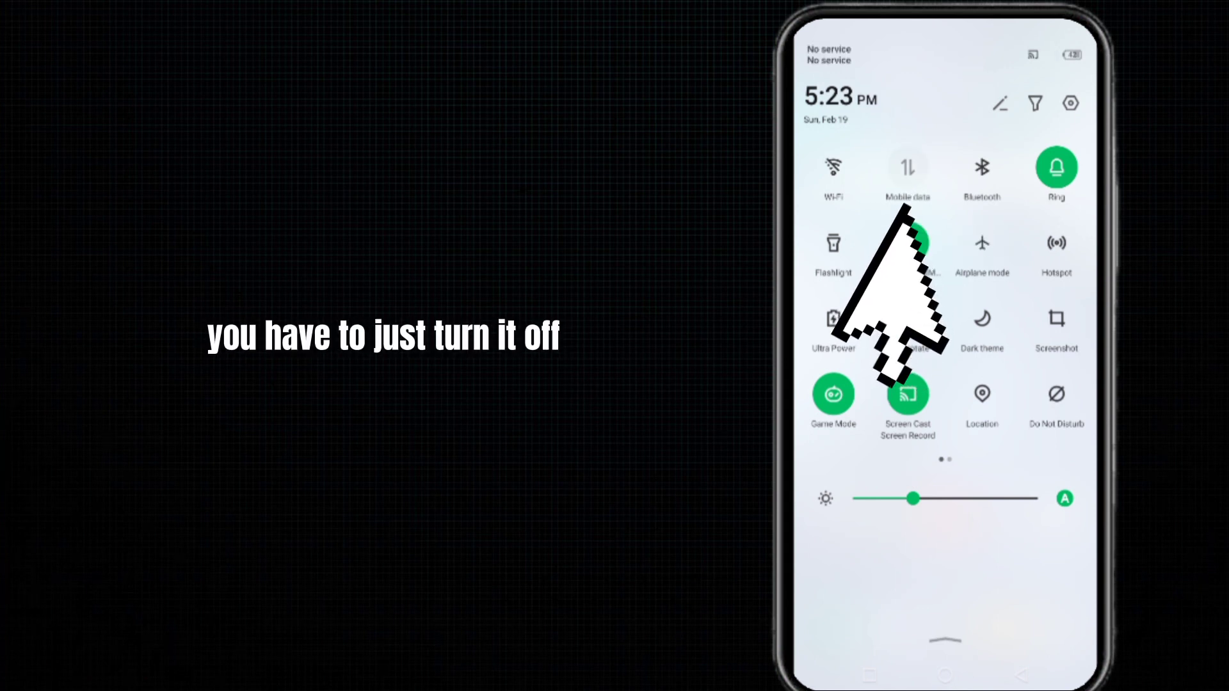
Step: Re-enable mobile data and reach CarX Street's Storage & cache page showing 0 B cache
{"action": "left_click", "coordinate": [906, 166]}
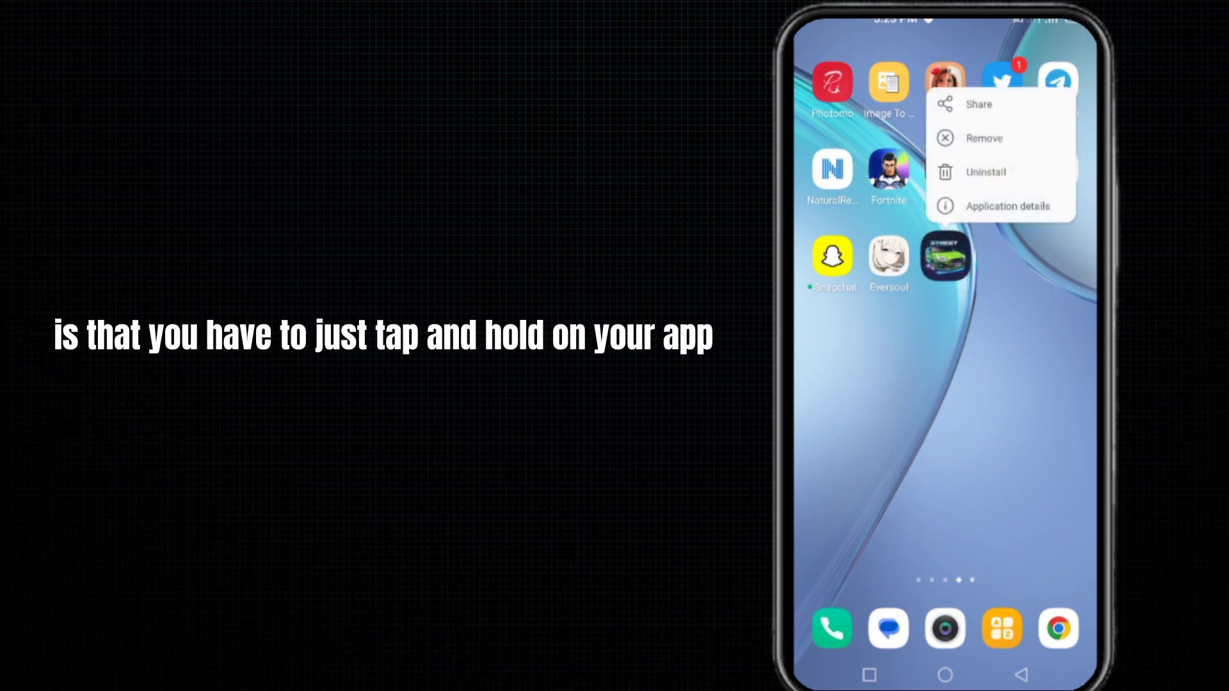
{"action": "left_click", "coordinate": [1007, 206]}
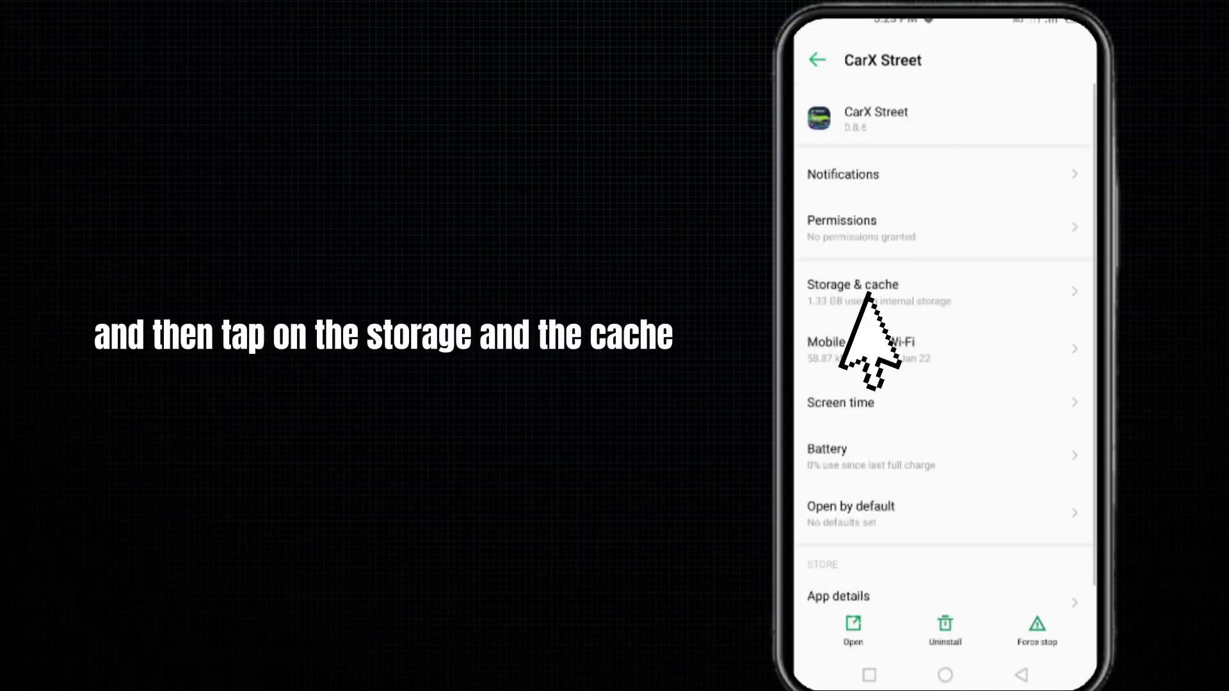
{"action": "left_click", "coordinate": [854, 291]}
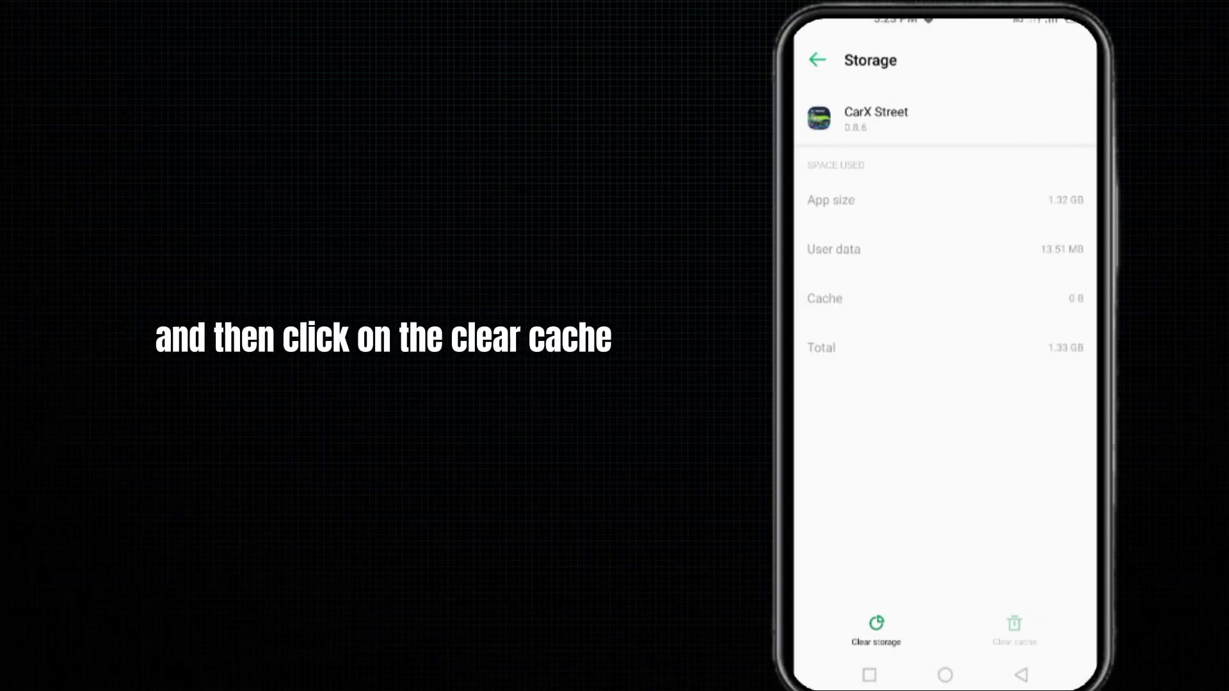